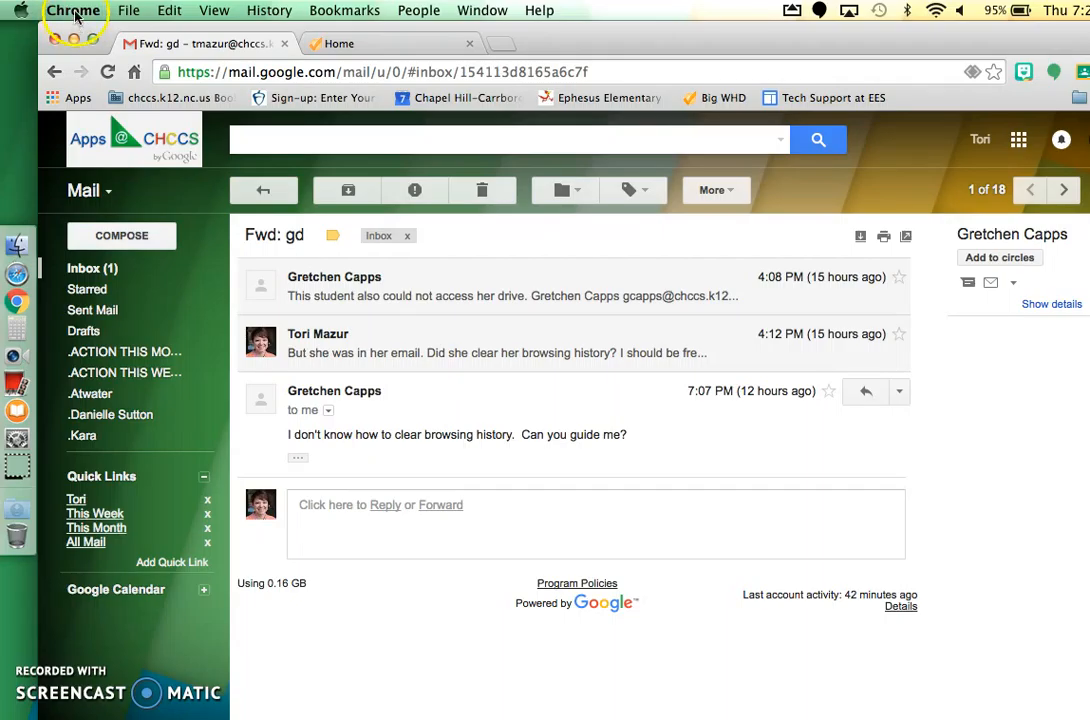
Bring up Chrome's Clear browsing data options from the Chrome menu.
click(72, 10)
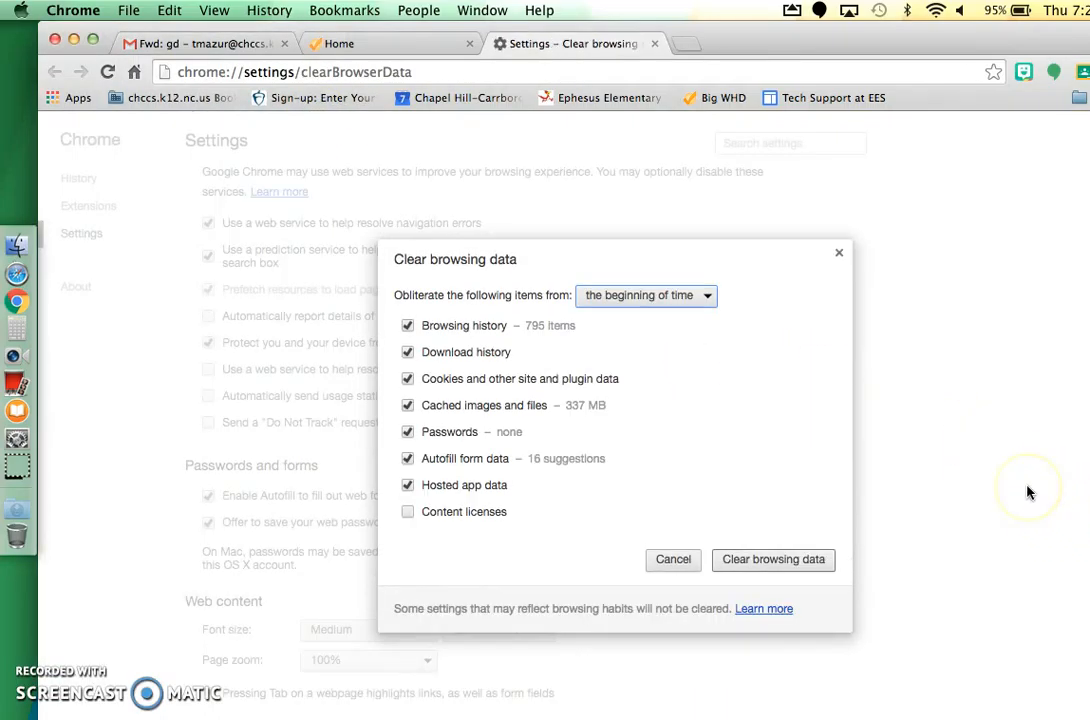
mouse_move(772, 432)
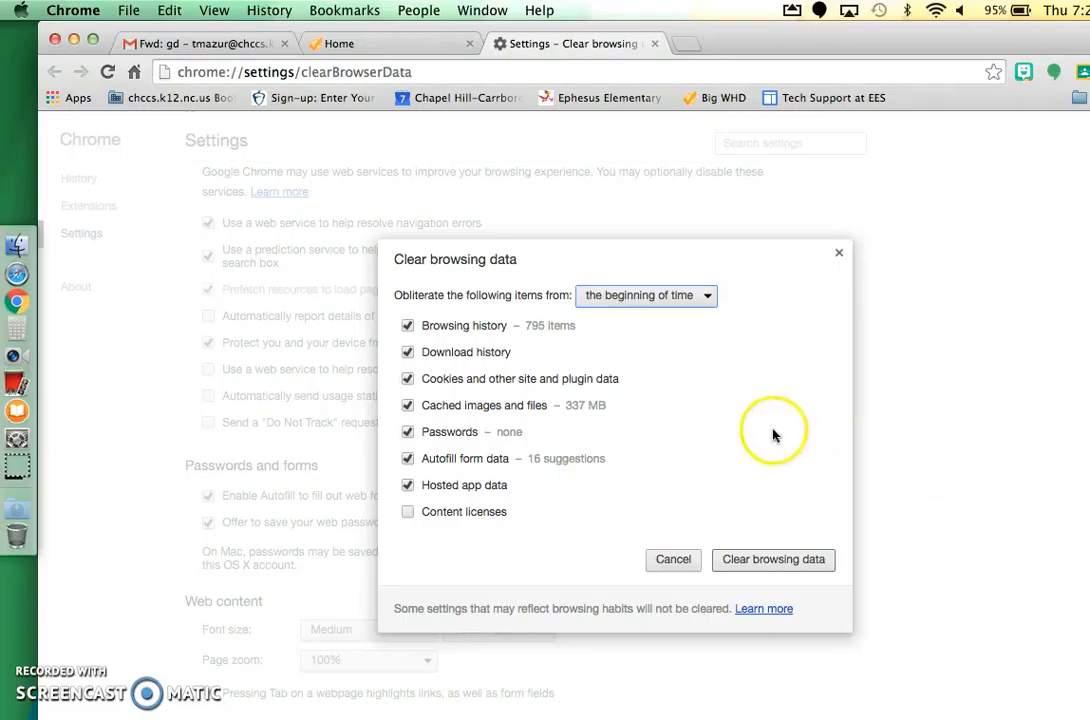
mouse_move(572, 458)
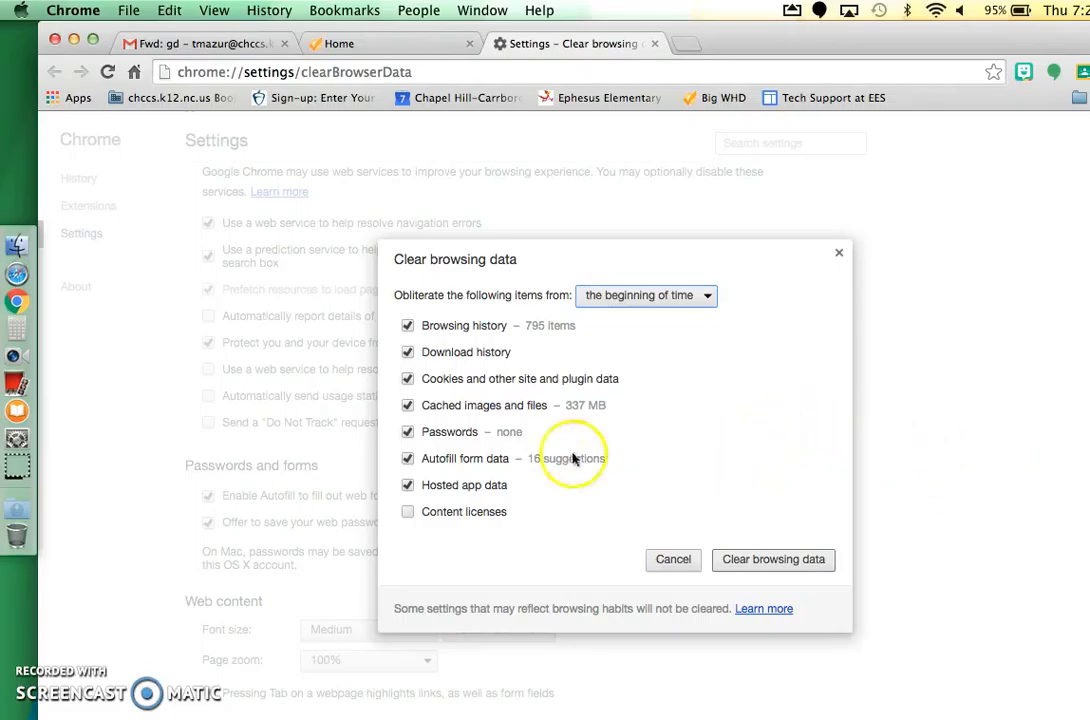
mouse_move(516, 488)
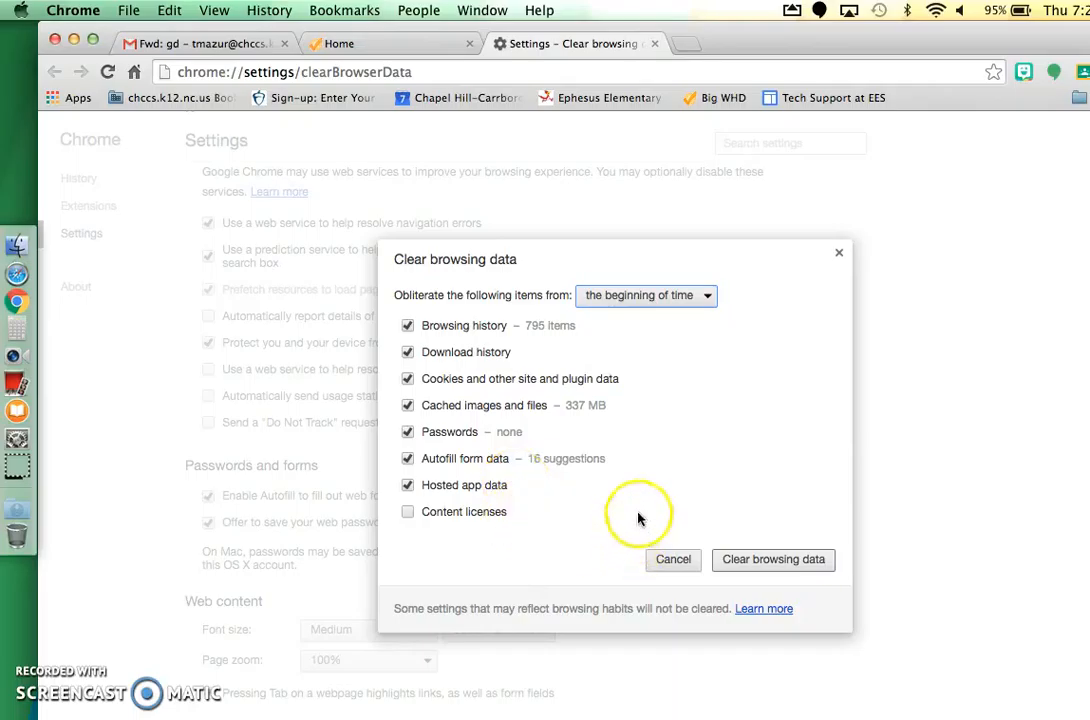
mouse_move(584, 328)
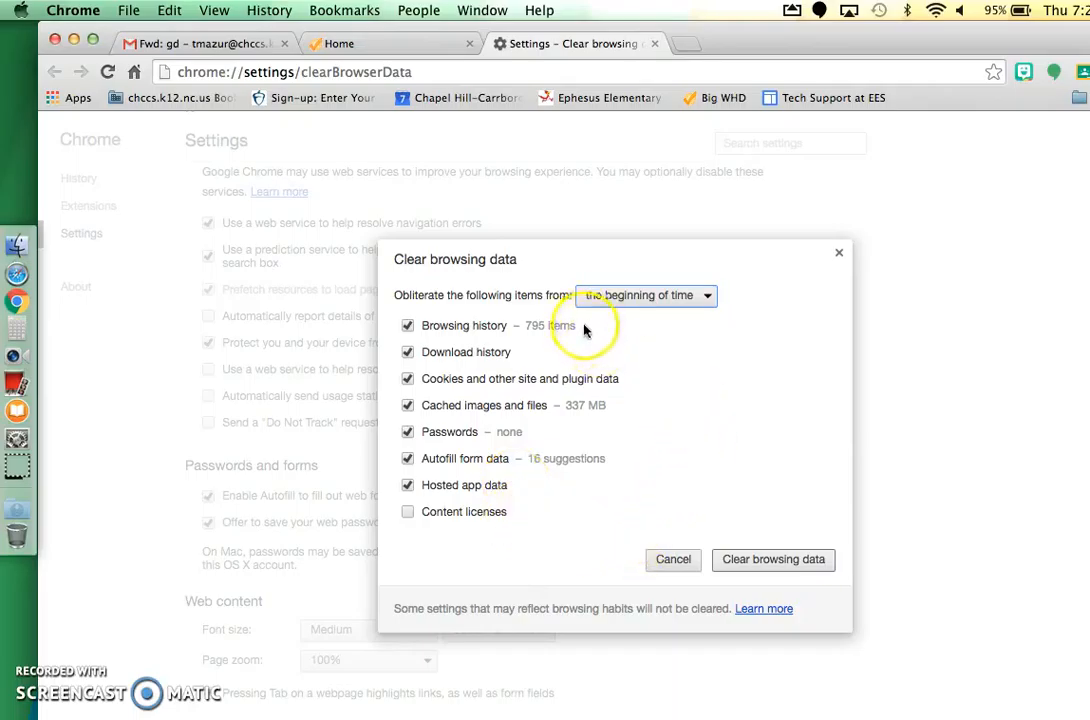
mouse_move(590, 424)
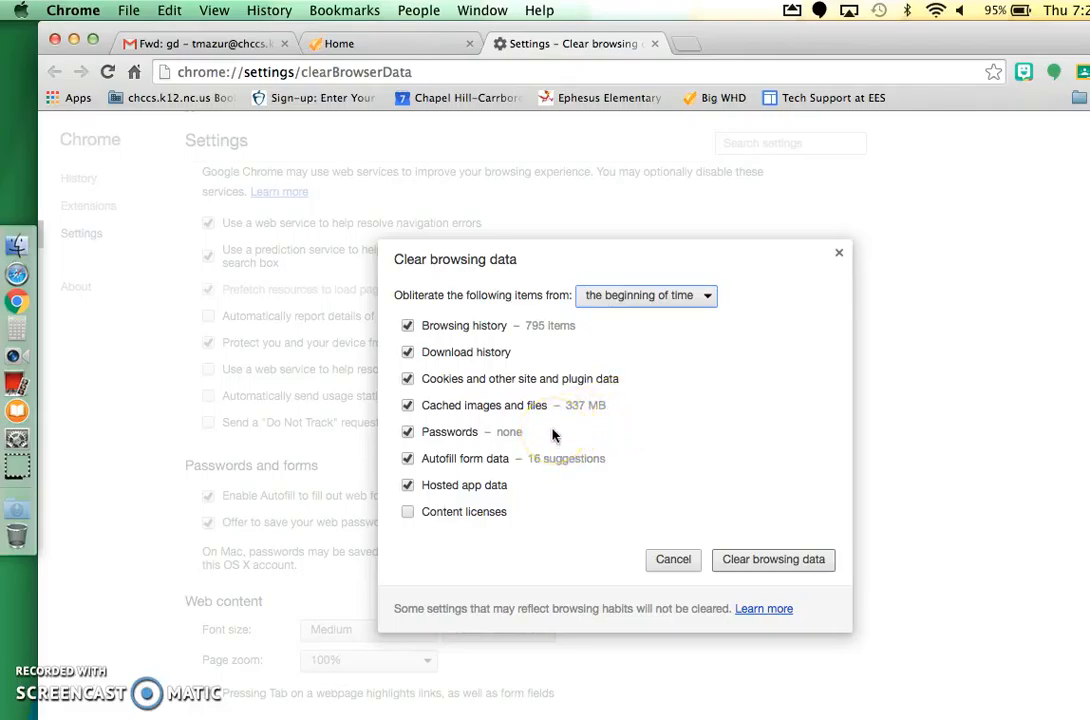
mouse_move(616, 460)
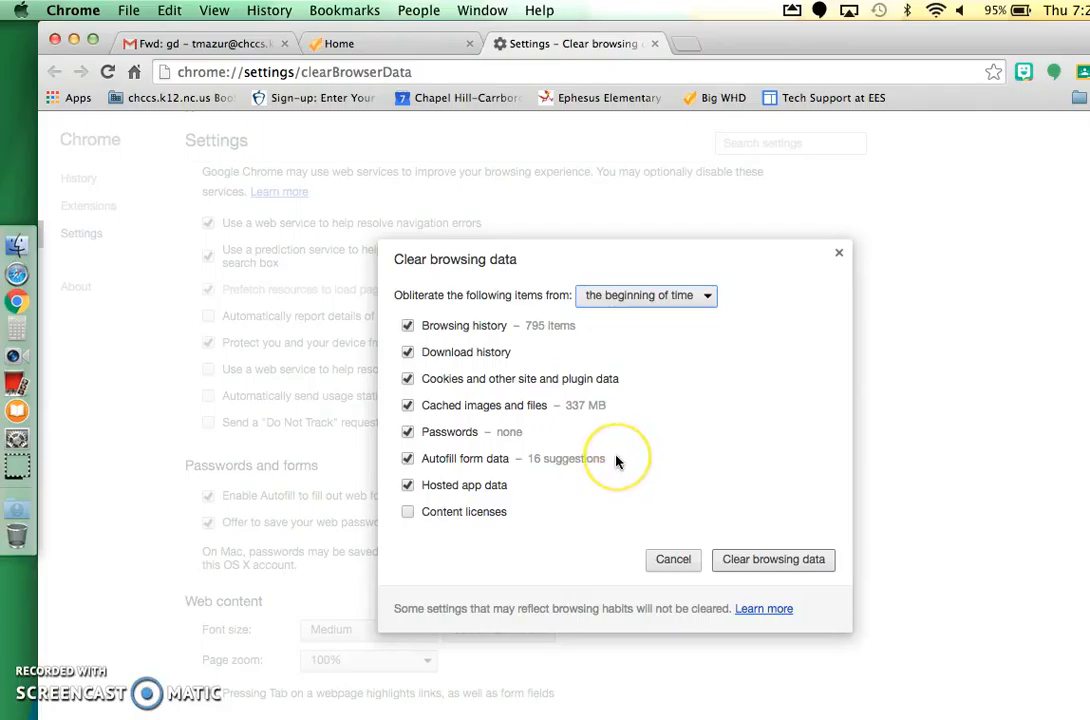
mouse_move(616, 460)
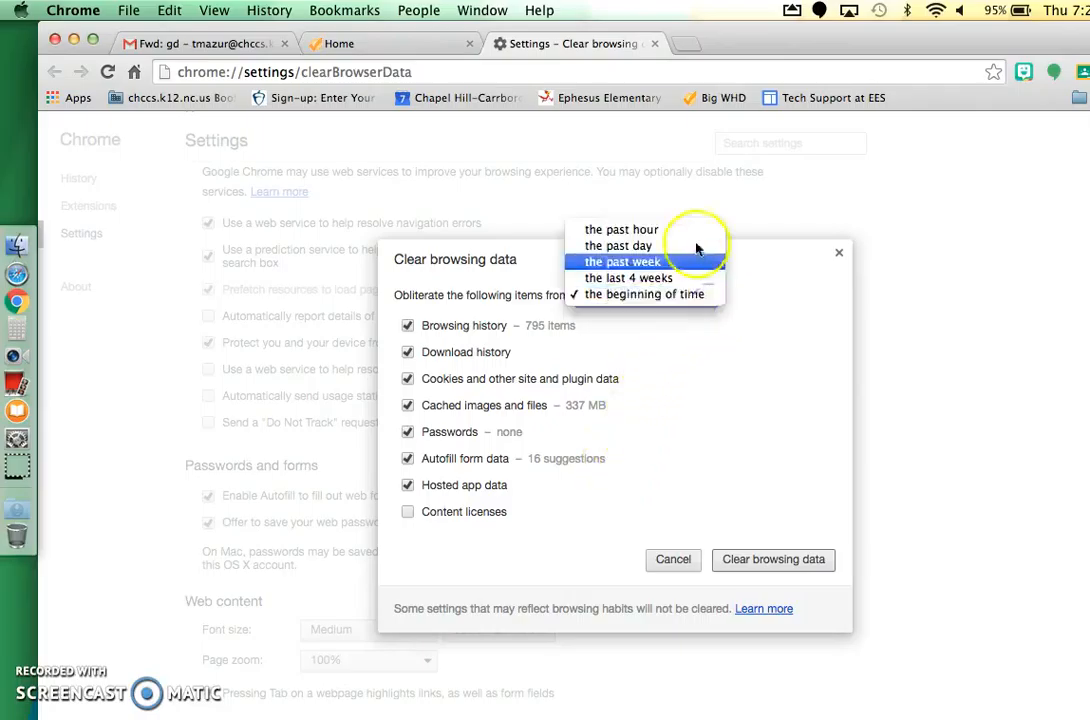
Clear the checked browsing data with the time range kept at 'the beginning of time'.
click(620, 228)
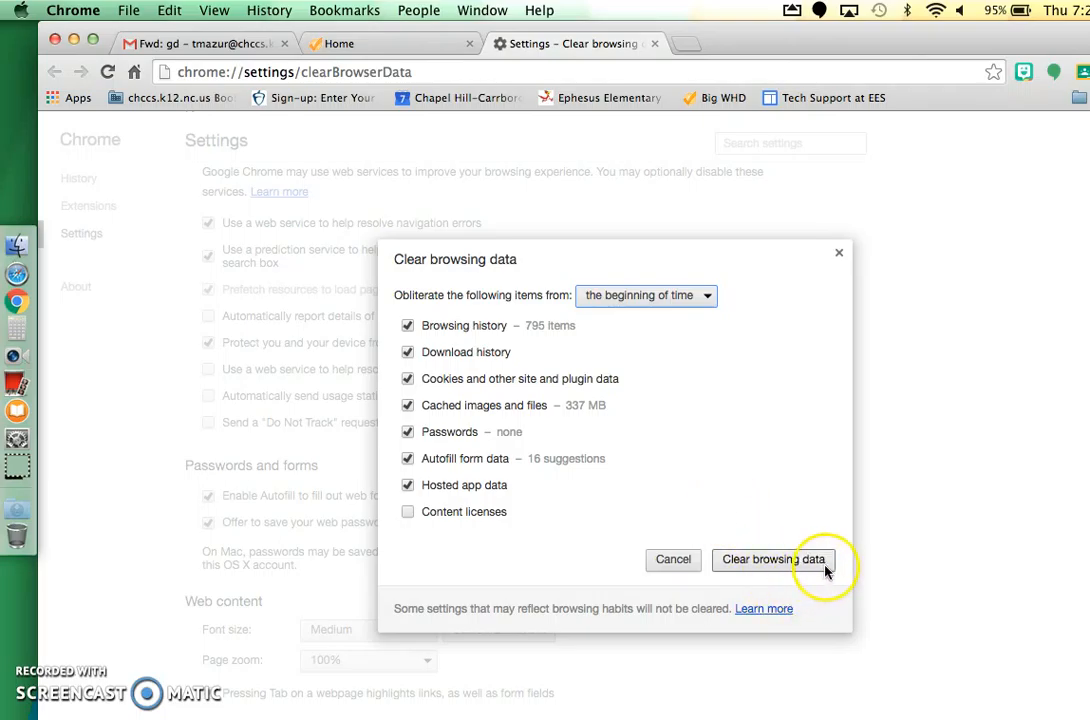
click(772, 560)
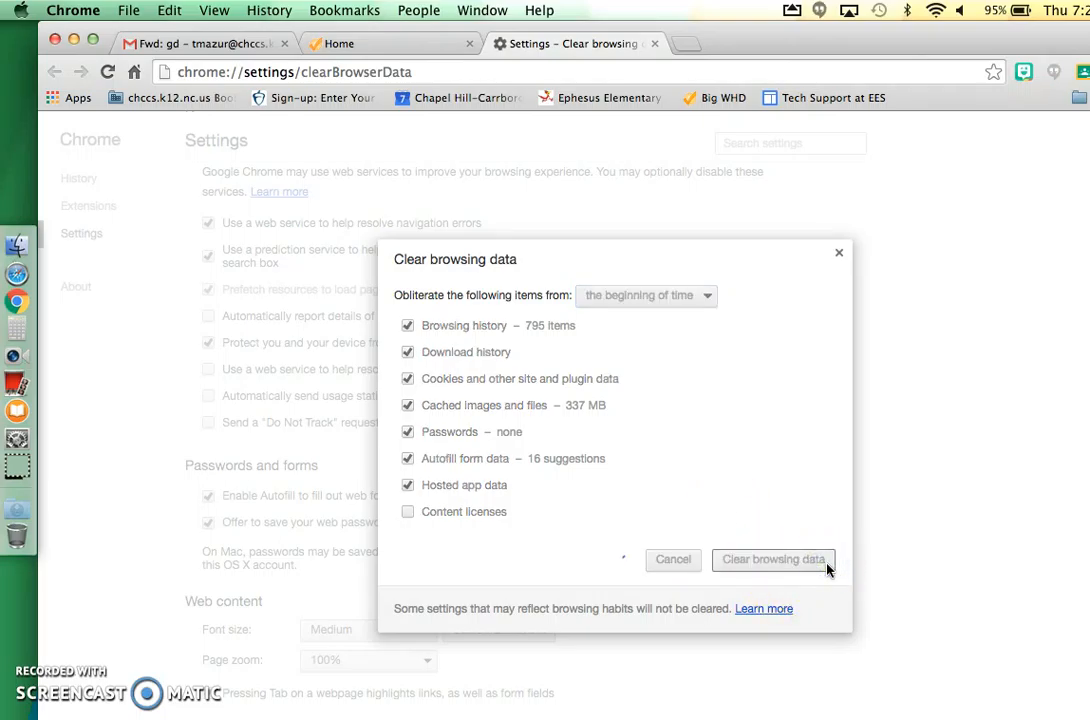
click(772, 560)
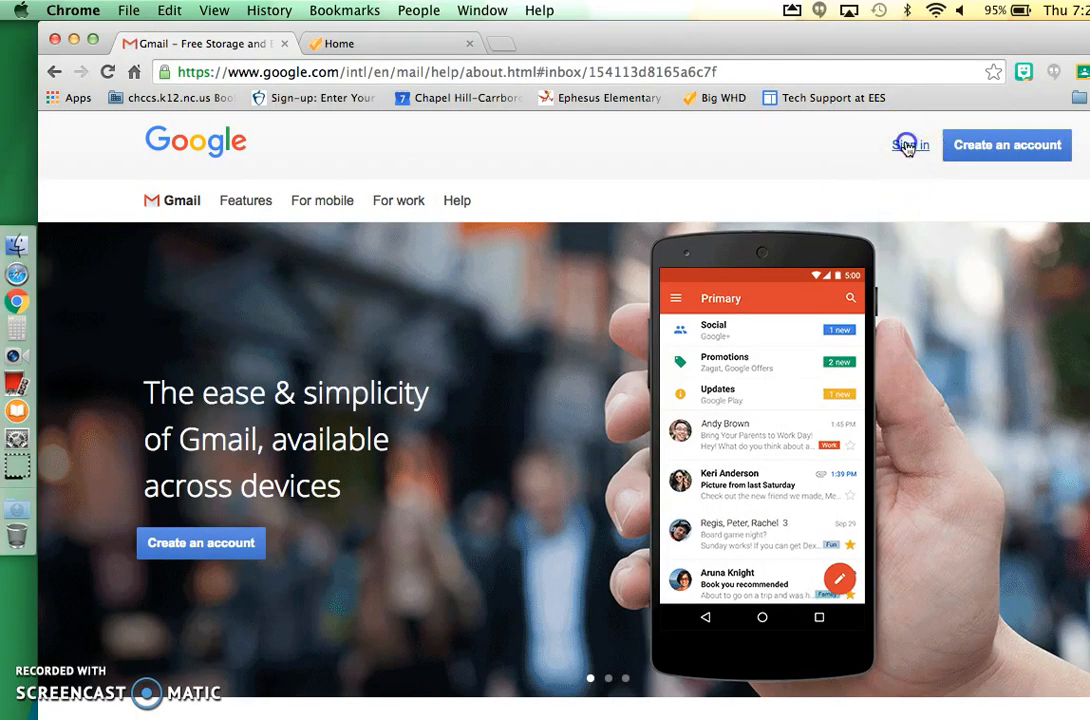
Reach the Google sign-in page from Gmail's signed-out about page.
click(908, 144)
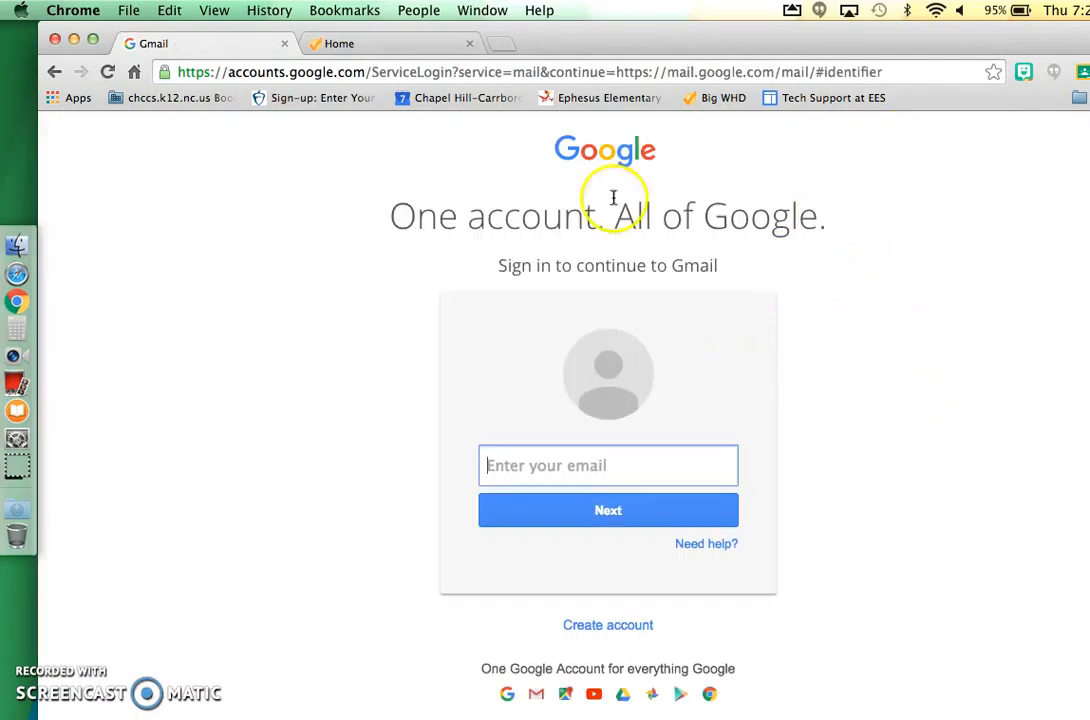
mouse_move(238, 16)
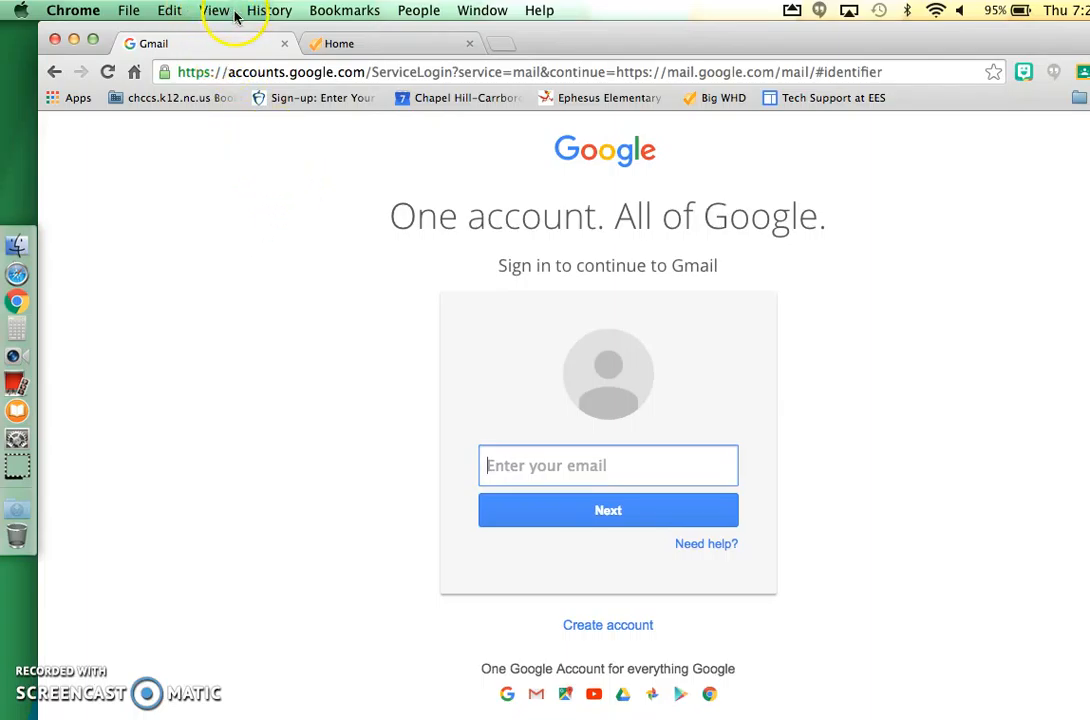
click(268, 10)
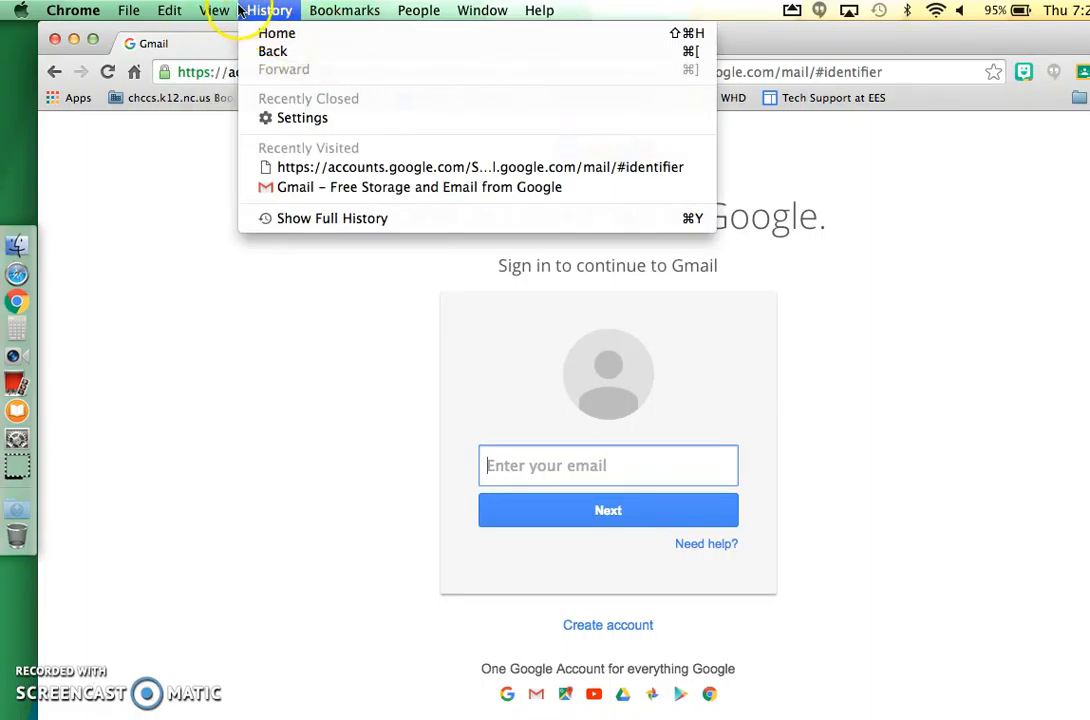
click(214, 10)
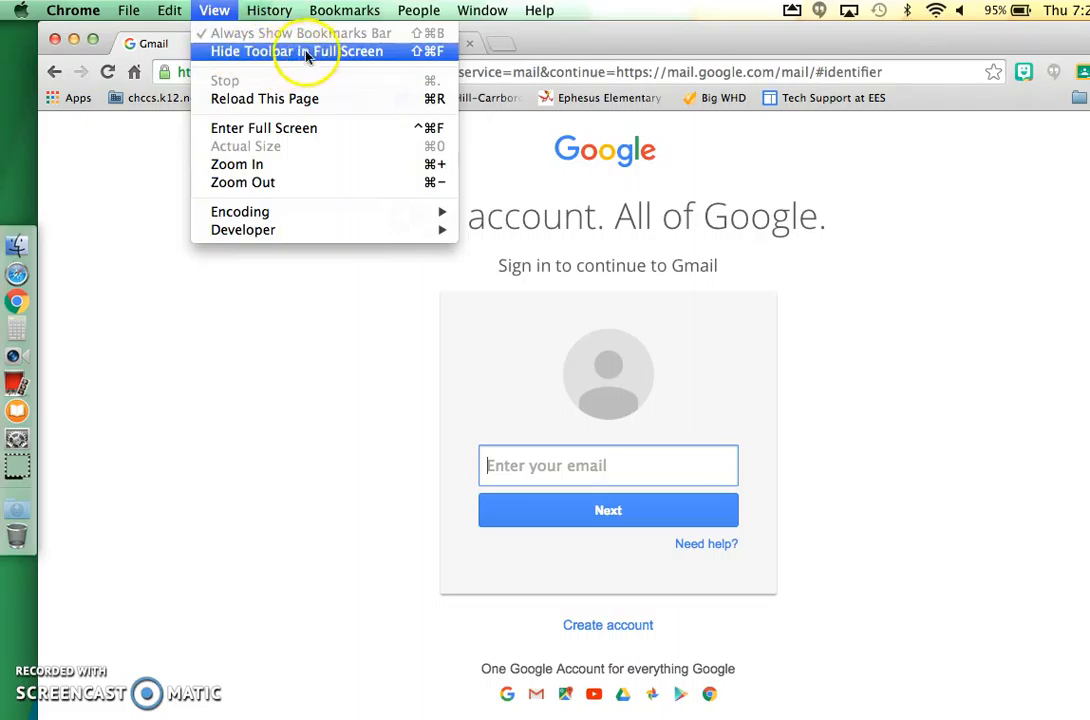
mouse_move(278, 168)
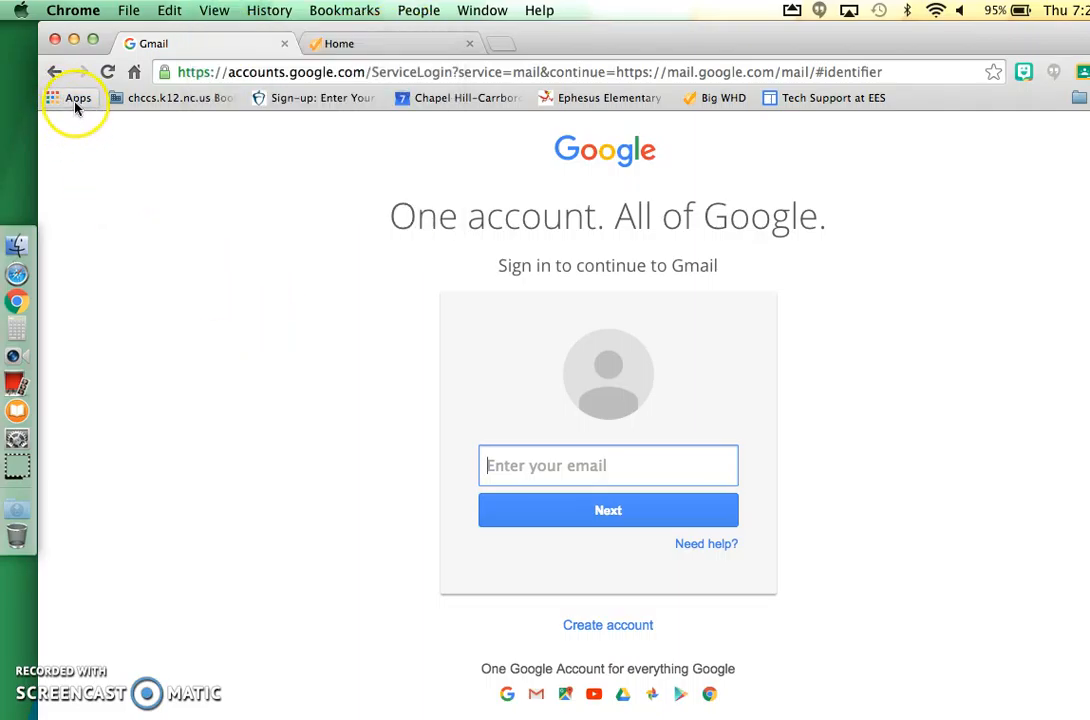
mouse_move(78, 96)
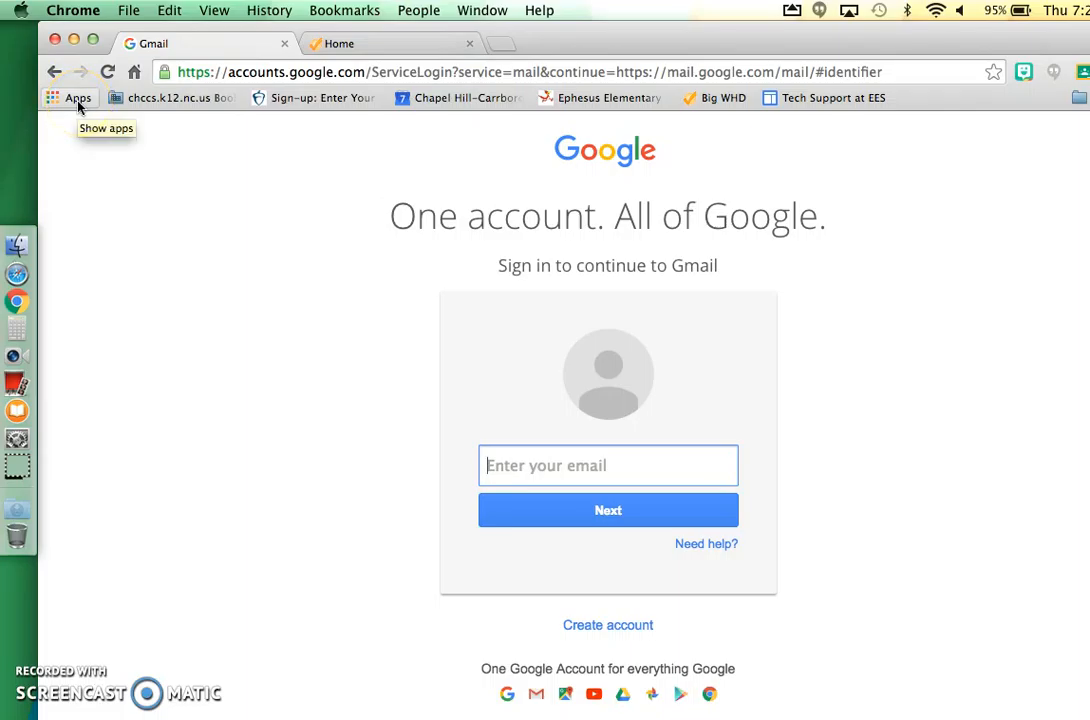
Show the chrome://apps page with Gmail, YouTube, Docs and Classroom from the bookmarks bar.
click(78, 96)
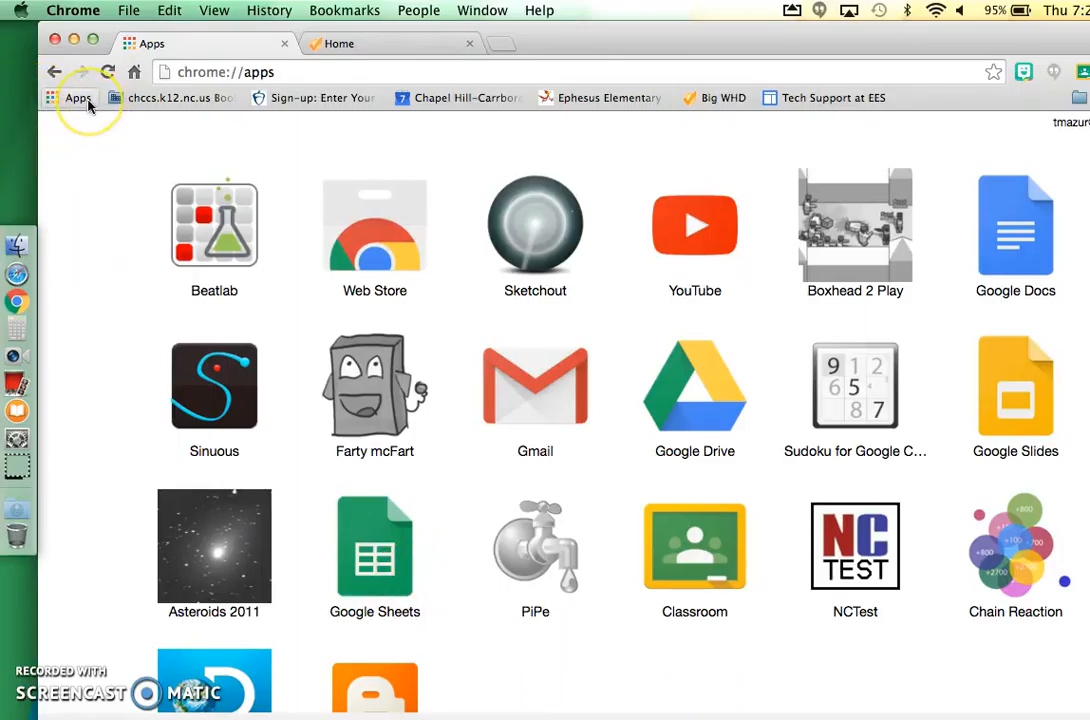
mouse_move(78, 96)
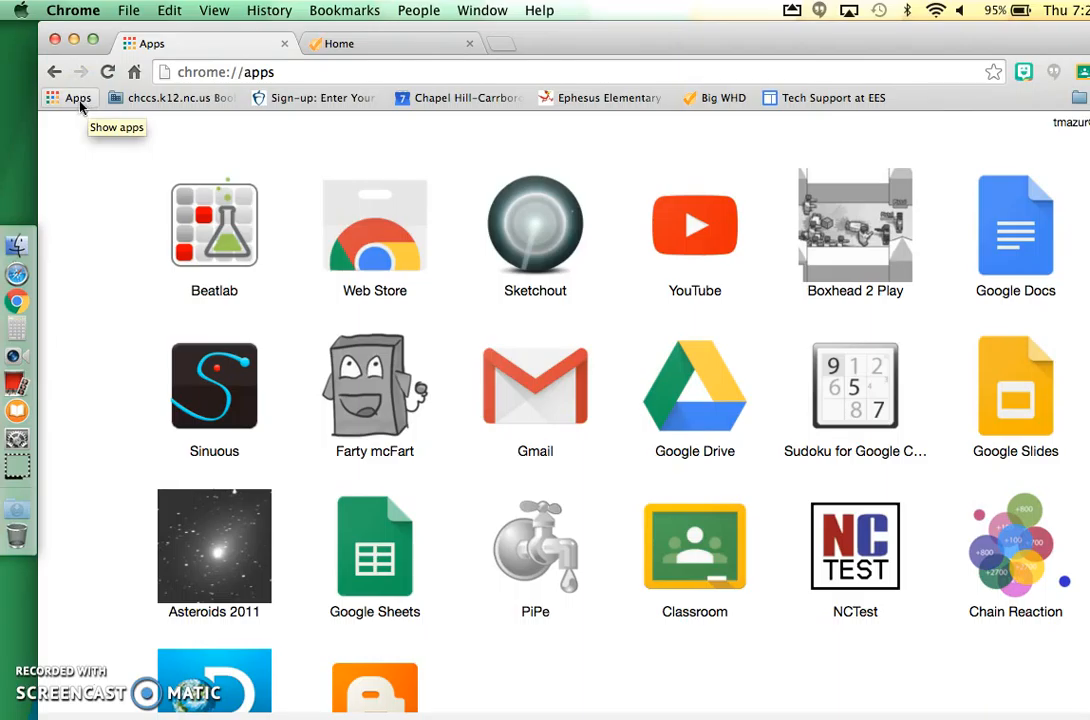
mouse_move(432, 560)
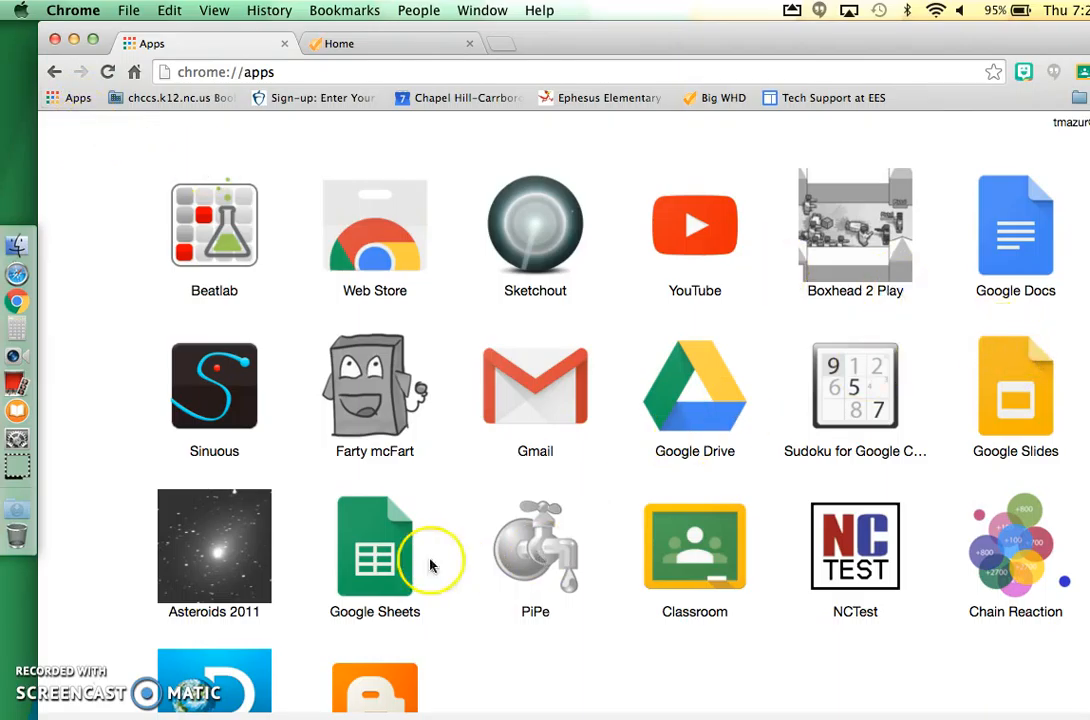